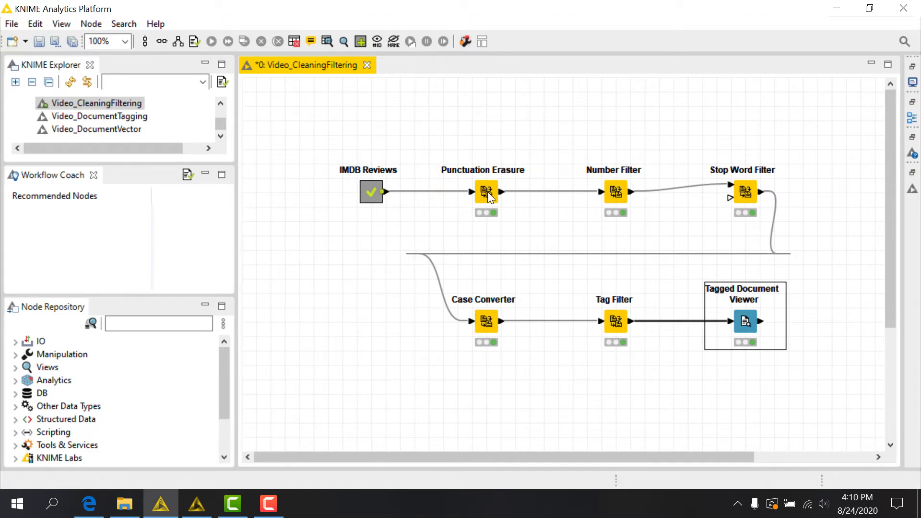
Review the Punctuation Erasure and Number Filter node settings.
{"action": "double_click", "coordinate": [486, 192]}
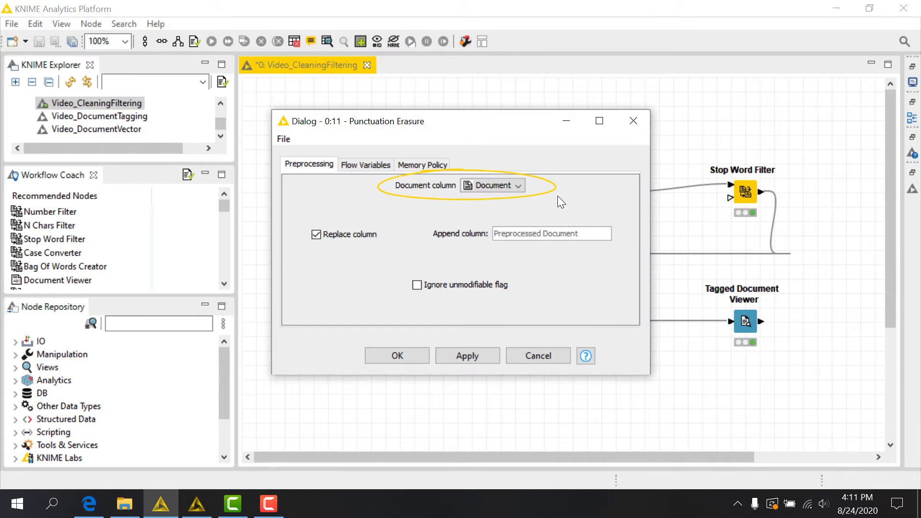
{"action": "mouse_move", "coordinate": [567, 195]}
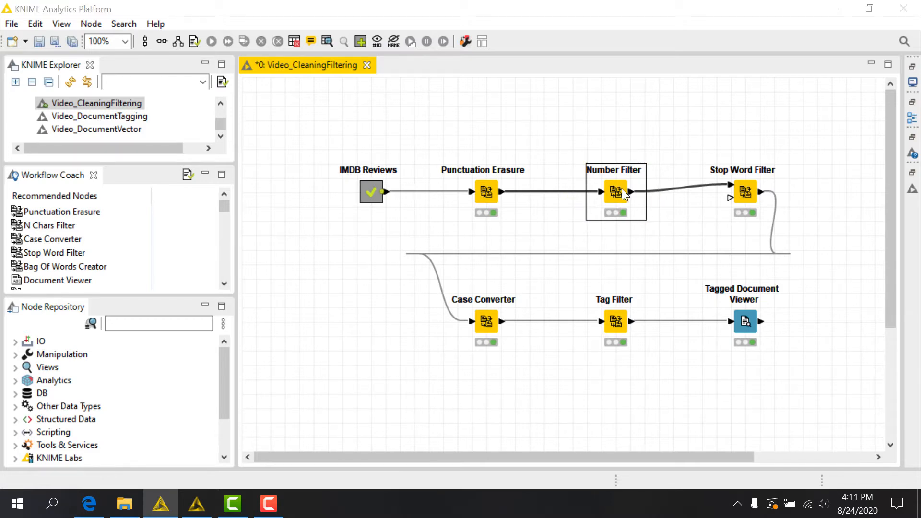
{"action": "double_click", "coordinate": [616, 192]}
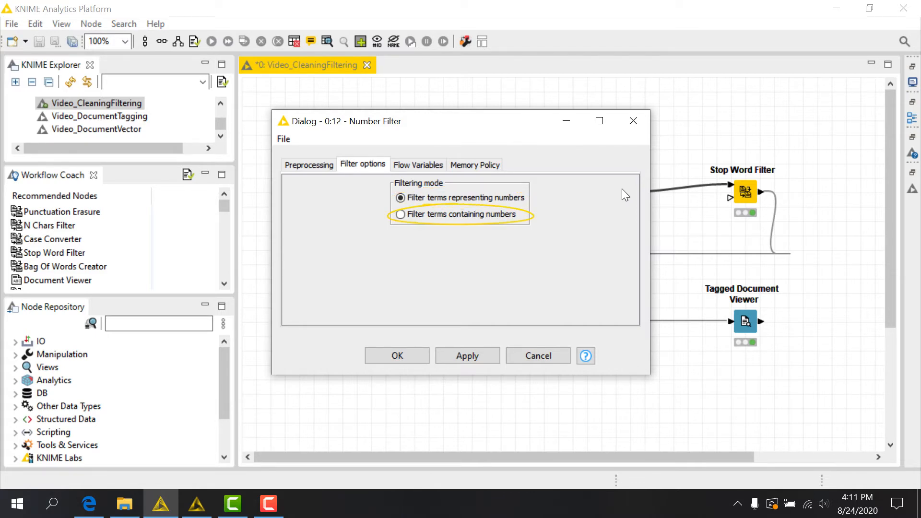
{"action": "mouse_move", "coordinate": [634, 120]}
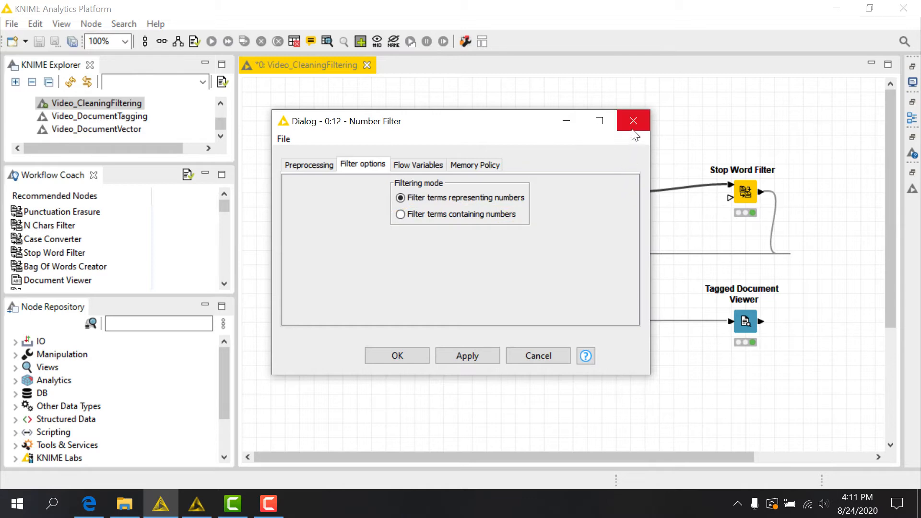
{"action": "left_click", "coordinate": [633, 120]}
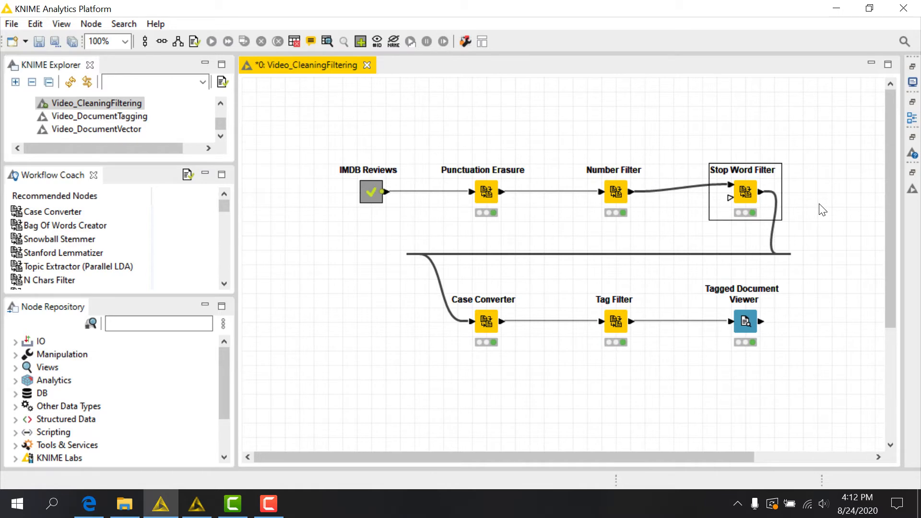
Keep English as the Stop Word Filter language, then check the Case Converter settings.
{"action": "double_click", "coordinate": [745, 192]}
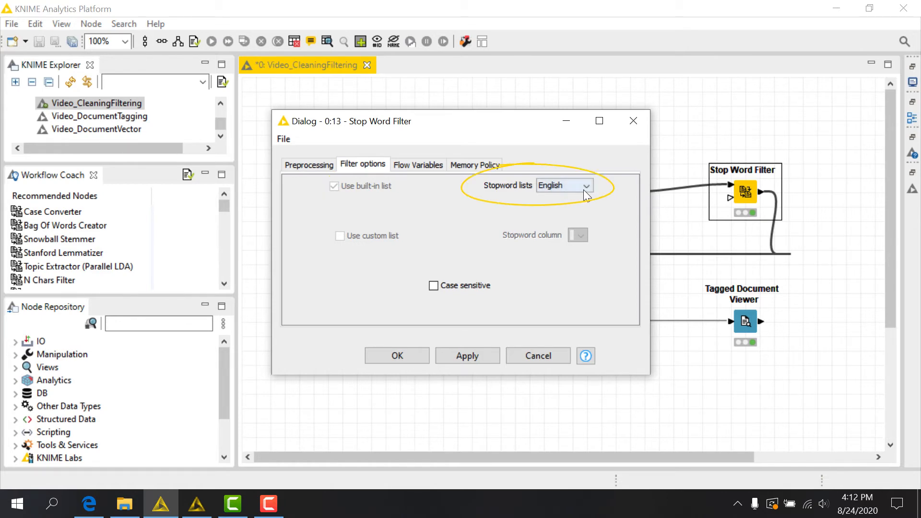
{"action": "left_click", "coordinate": [584, 185]}
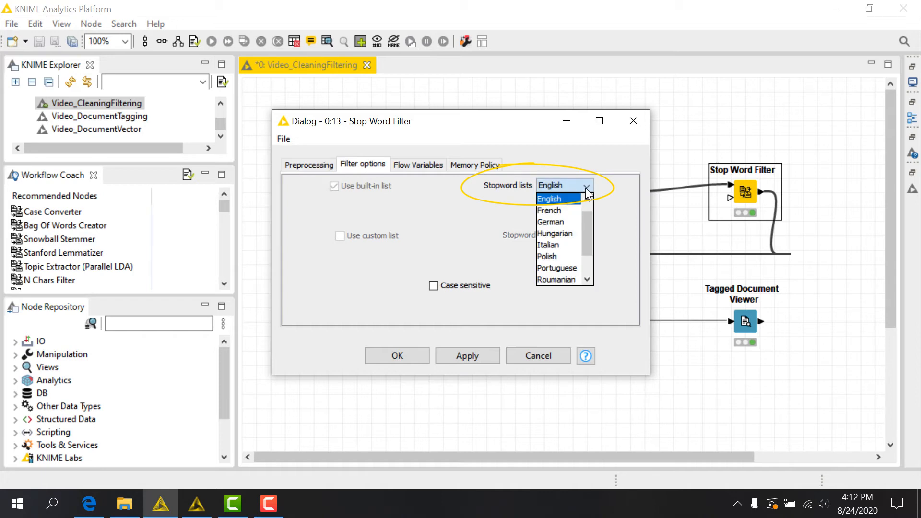
{"action": "left_click", "coordinate": [550, 198]}
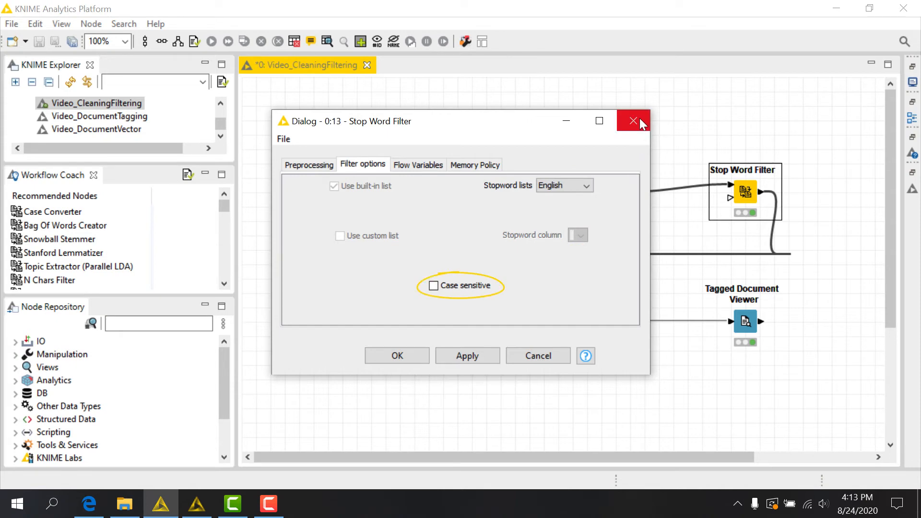
{"action": "left_click", "coordinate": [634, 121]}
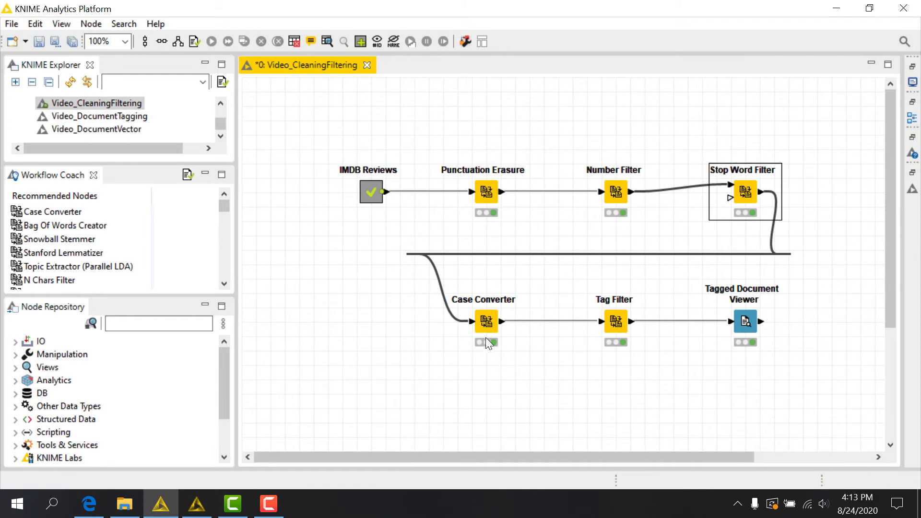
{"action": "left_click", "coordinate": [486, 322]}
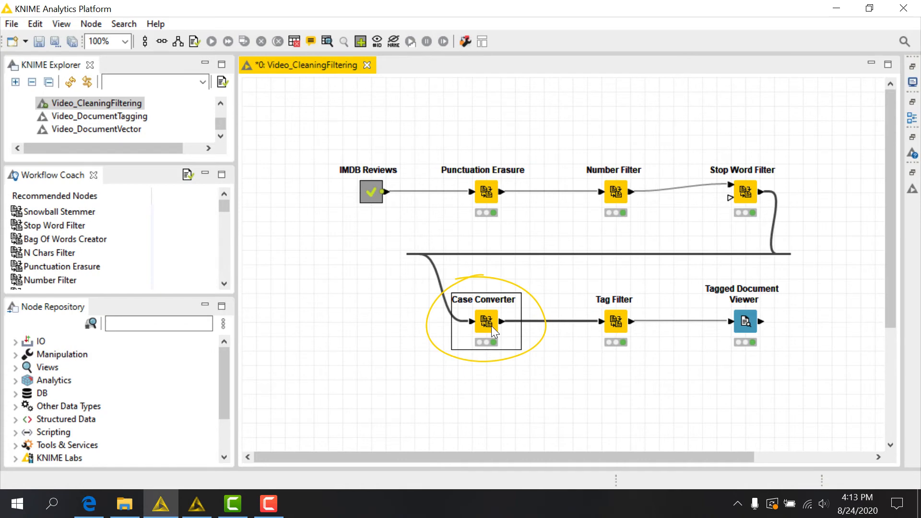
{"action": "double_click", "coordinate": [486, 322]}
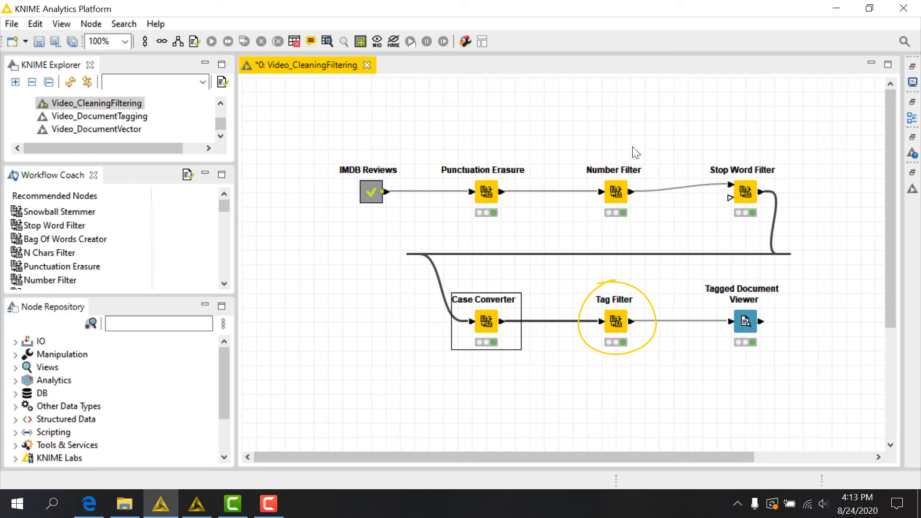
Review the Tag Filter's selected POS tags and bring the Tagged Document View to front.
{"action": "left_click", "coordinate": [617, 322]}
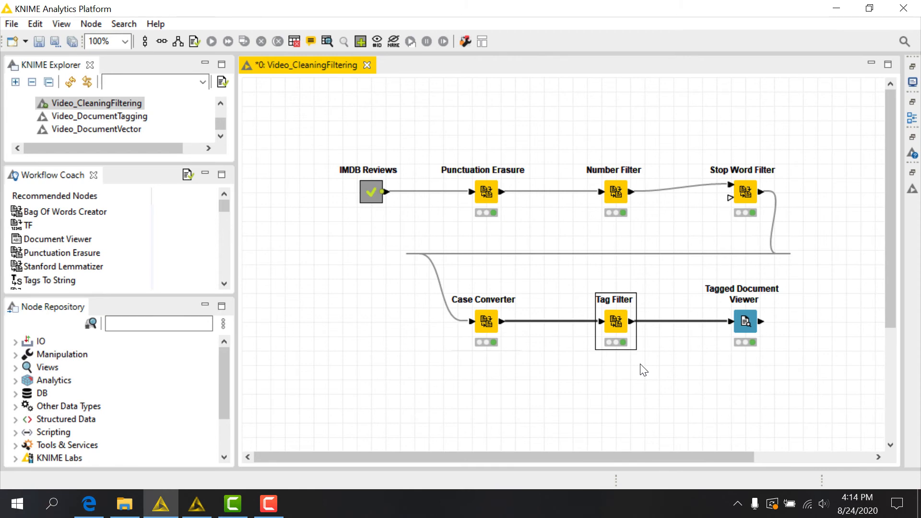
{"action": "mouse_move", "coordinate": [623, 343]}
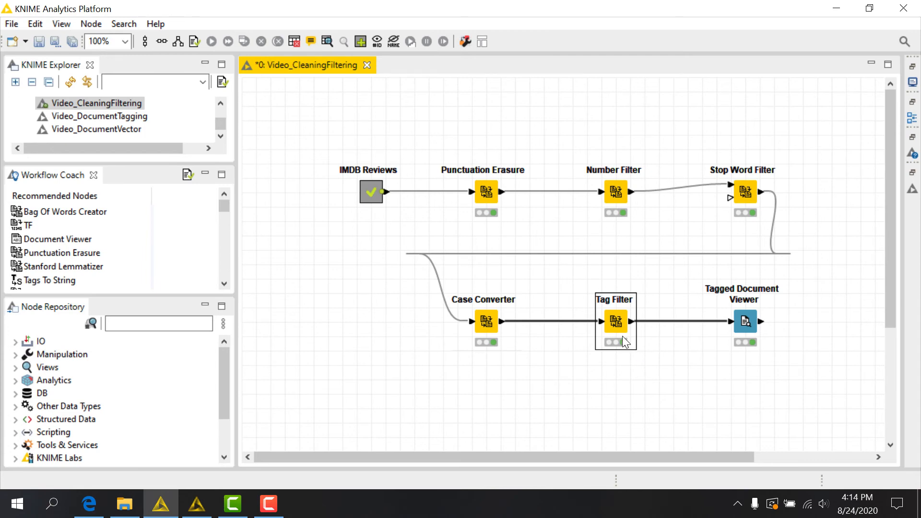
{"action": "double_click", "coordinate": [615, 321]}
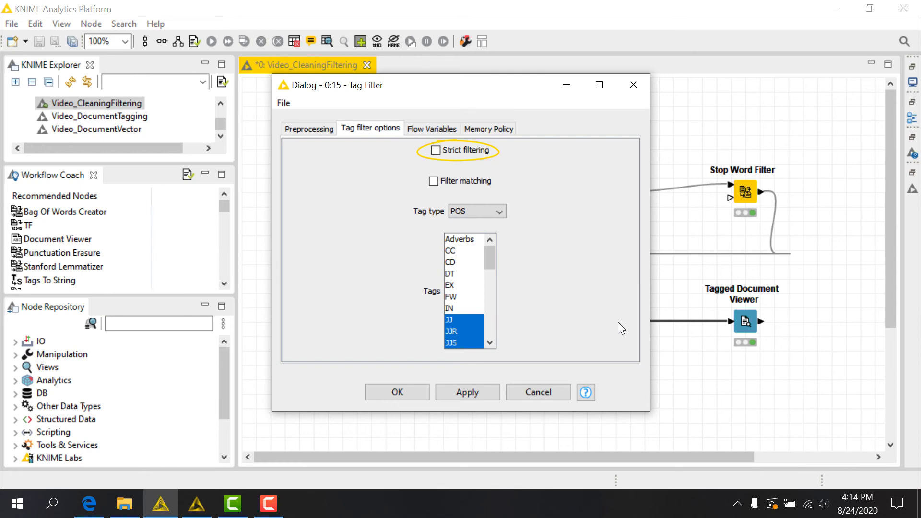
{"action": "mouse_move", "coordinate": [461, 181]}
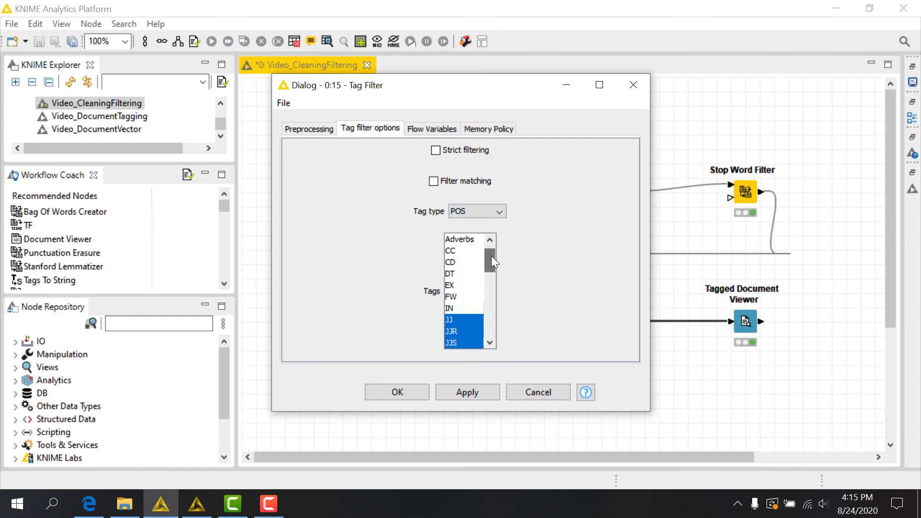
{"action": "scroll", "scroll_direction": "down", "scroll_amount": 3}
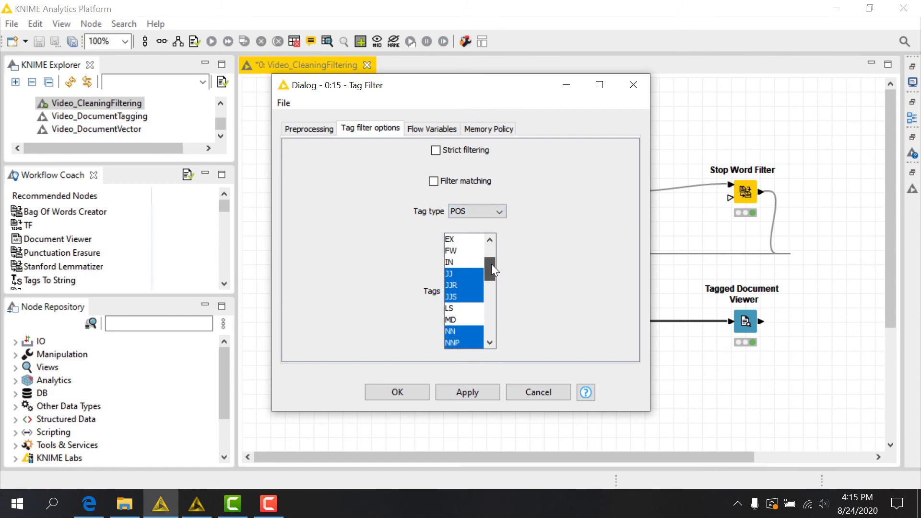
{"action": "scroll", "scroll_direction": "down", "scroll_amount": 3}
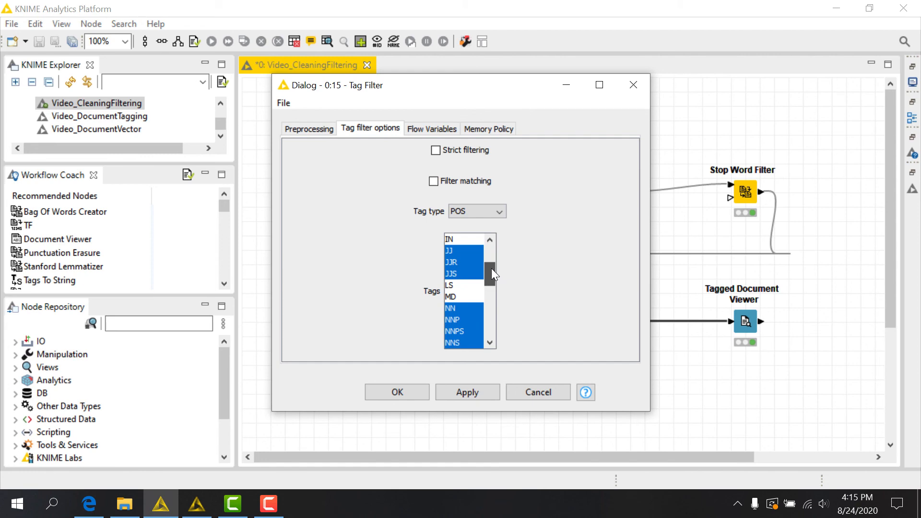
{"action": "scroll", "scroll_direction": "down", "scroll_amount": 3}
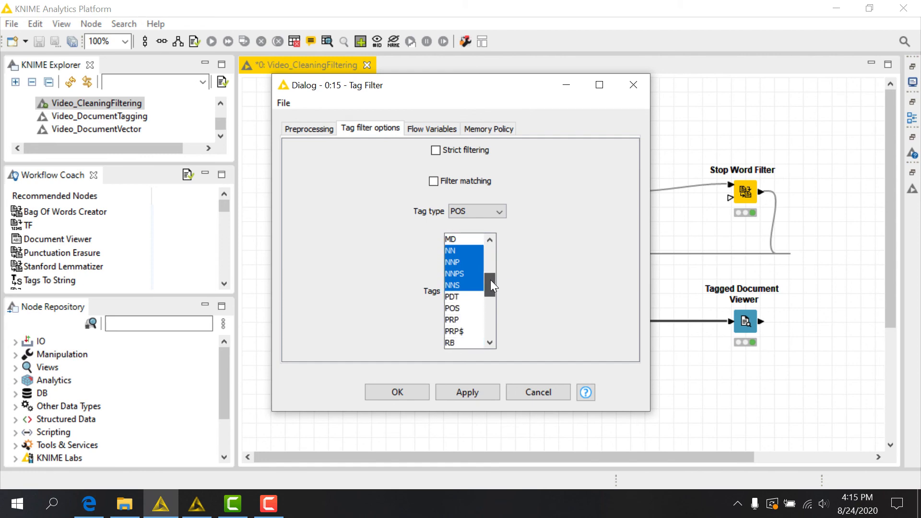
{"action": "scroll", "scroll_direction": "down", "scroll_amount": 3}
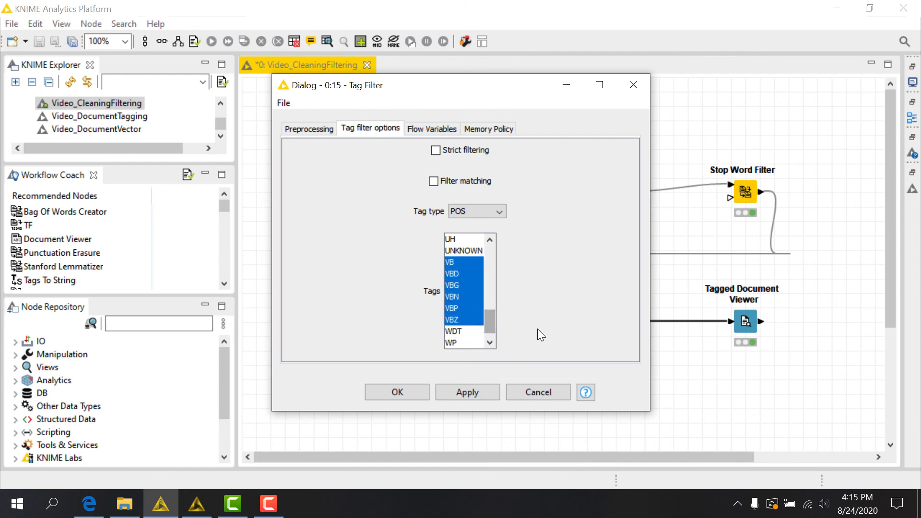
{"action": "mouse_move", "coordinate": [550, 325]}
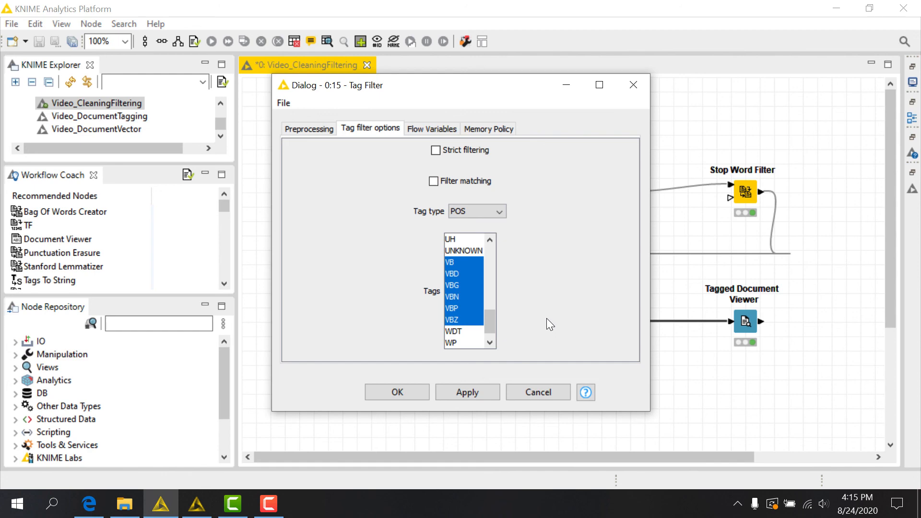
{"action": "mouse_move", "coordinate": [618, 79]}
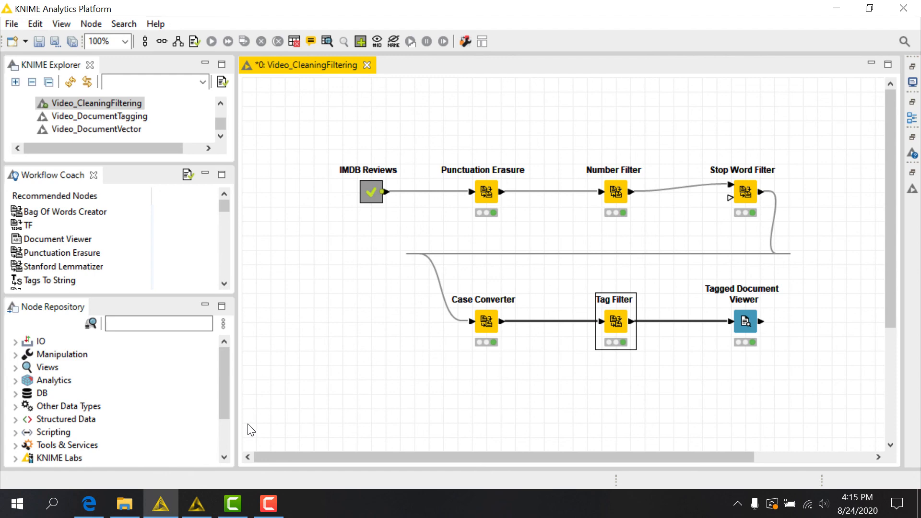
{"action": "mouse_move", "coordinate": [196, 503]}
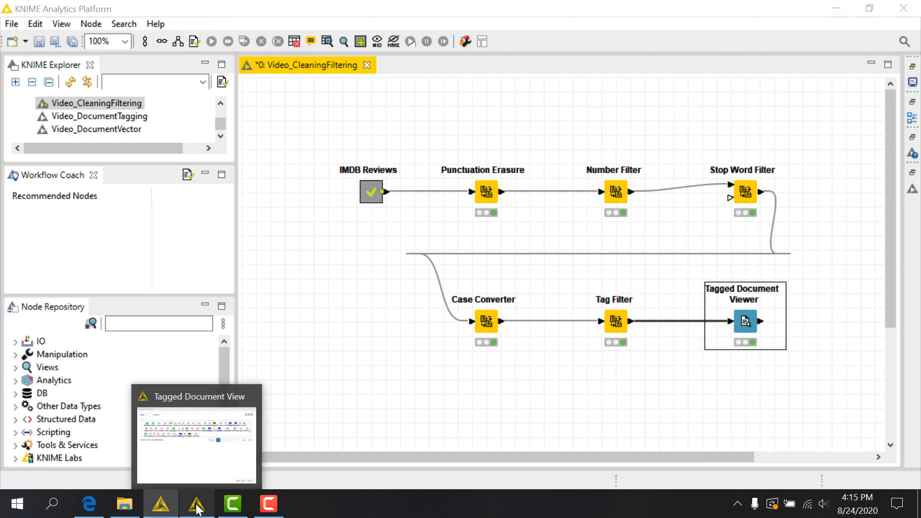
{"action": "left_click", "coordinate": [196, 435]}
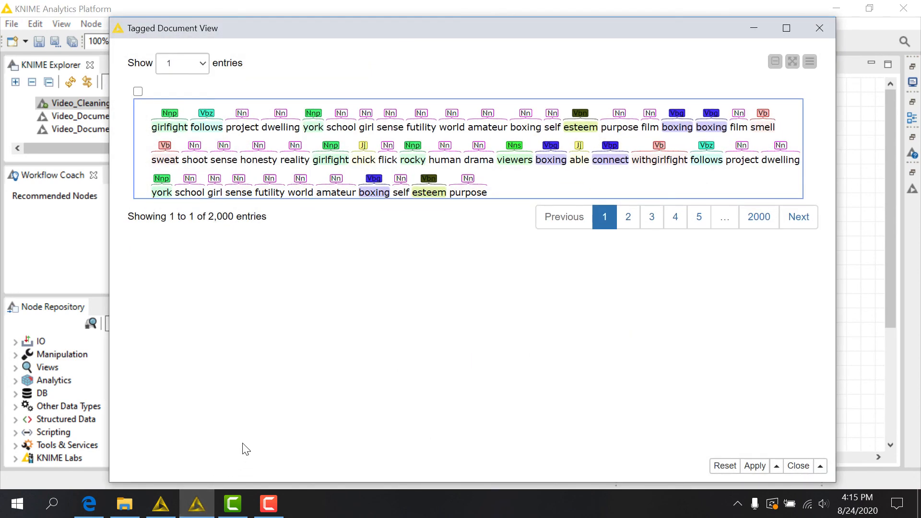